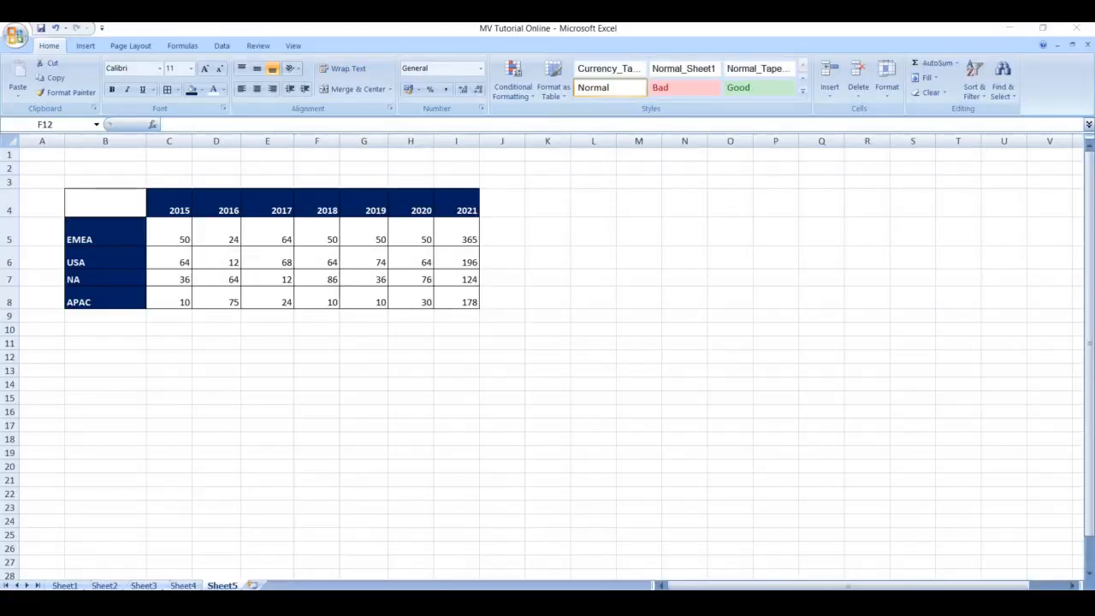
mouse_move(273, 408)
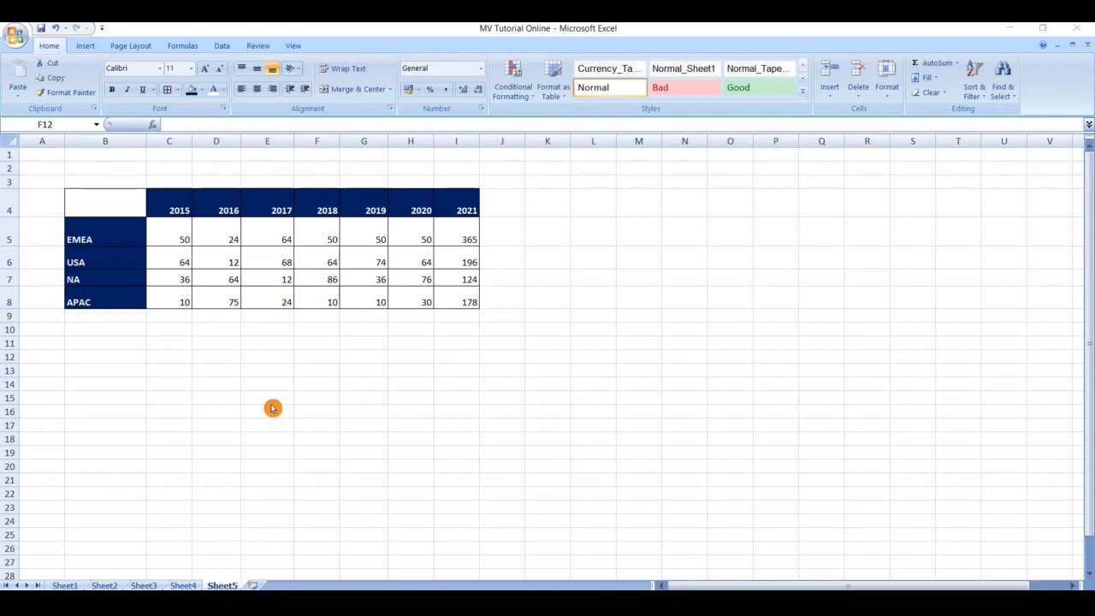
Select header cell B4 and browse the border options without applying any change
double_click(173, 210)
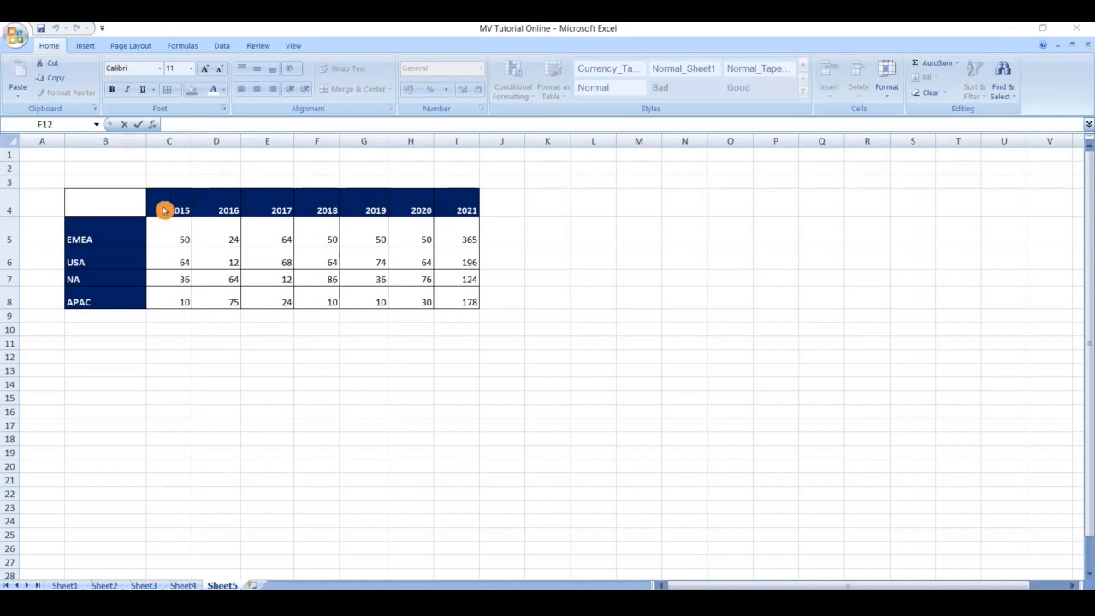
mouse_move(96, 240)
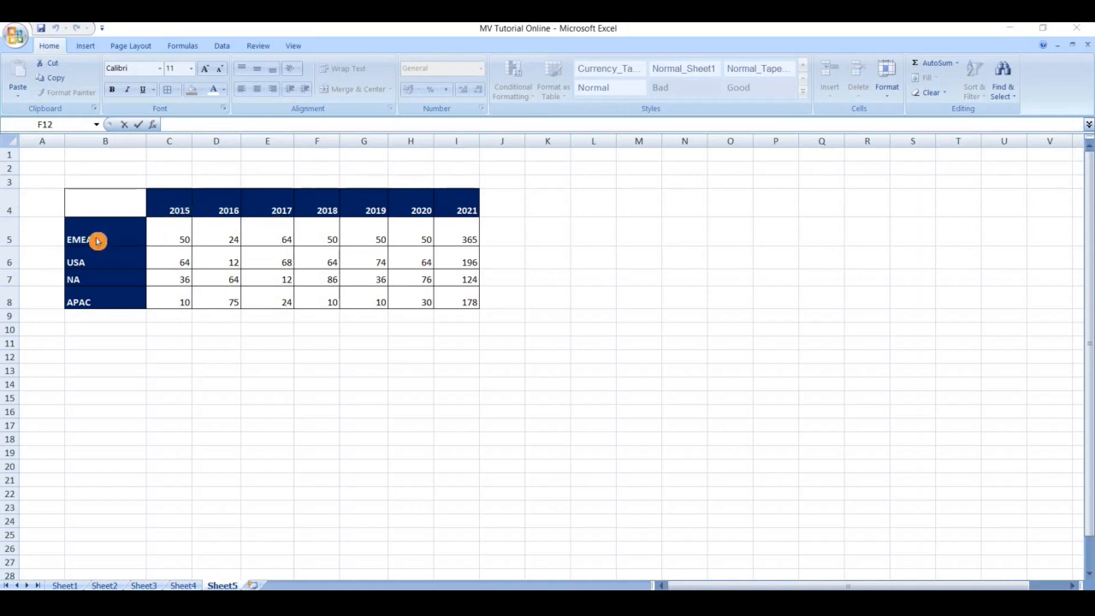
mouse_move(98, 295)
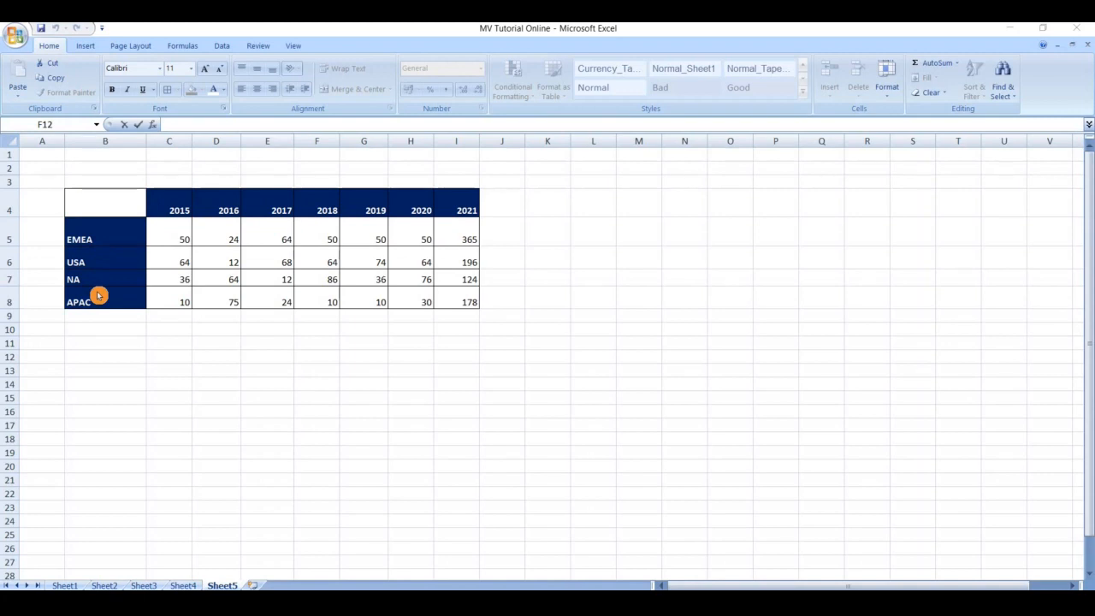
mouse_move(115, 190)
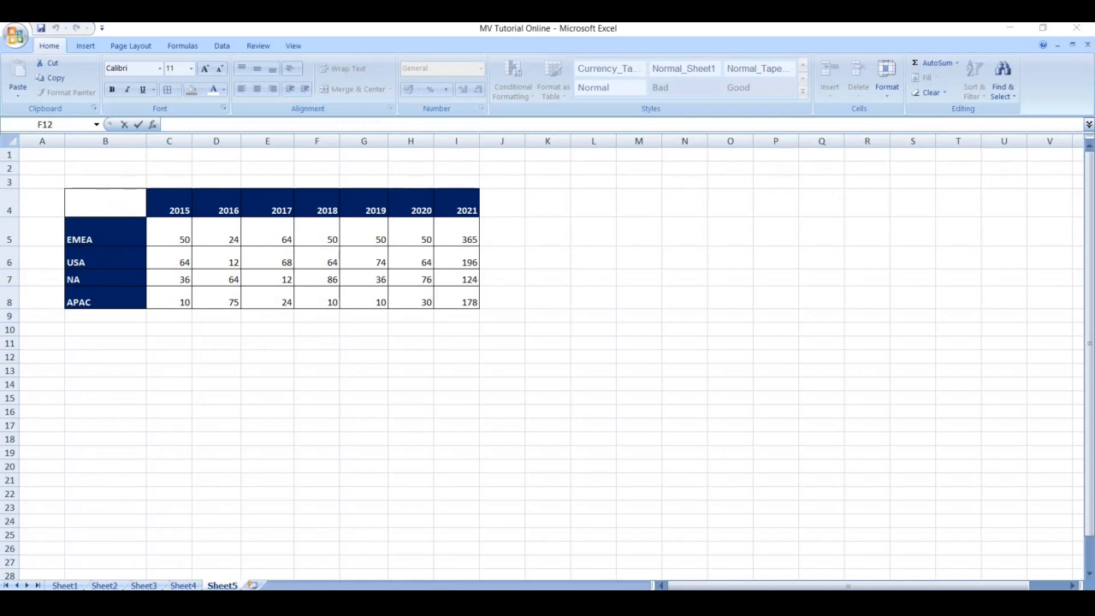
left_click(105, 202)
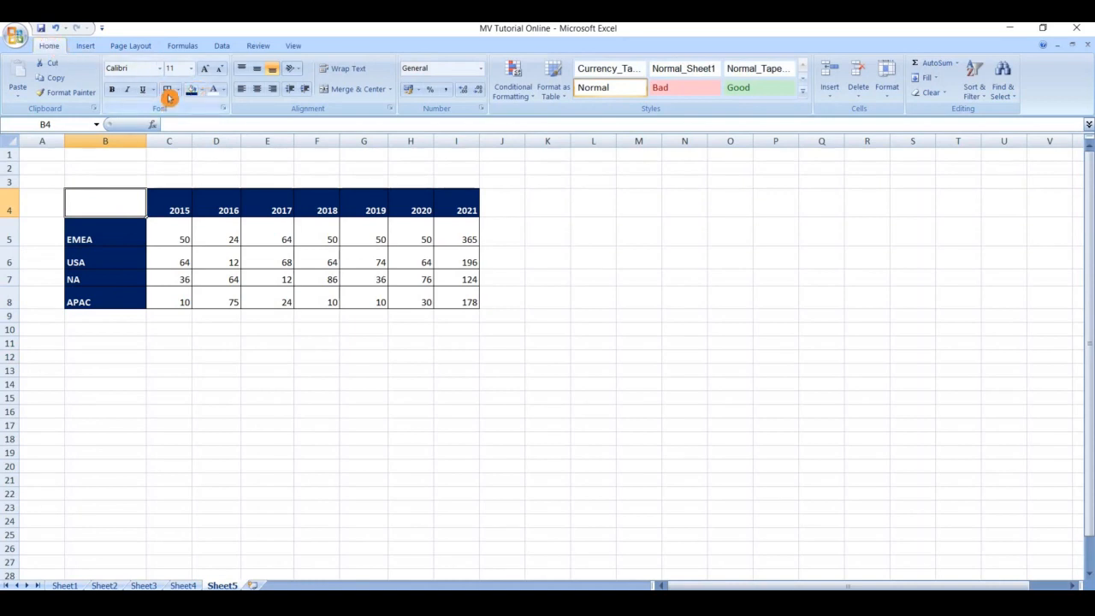
mouse_move(169, 90)
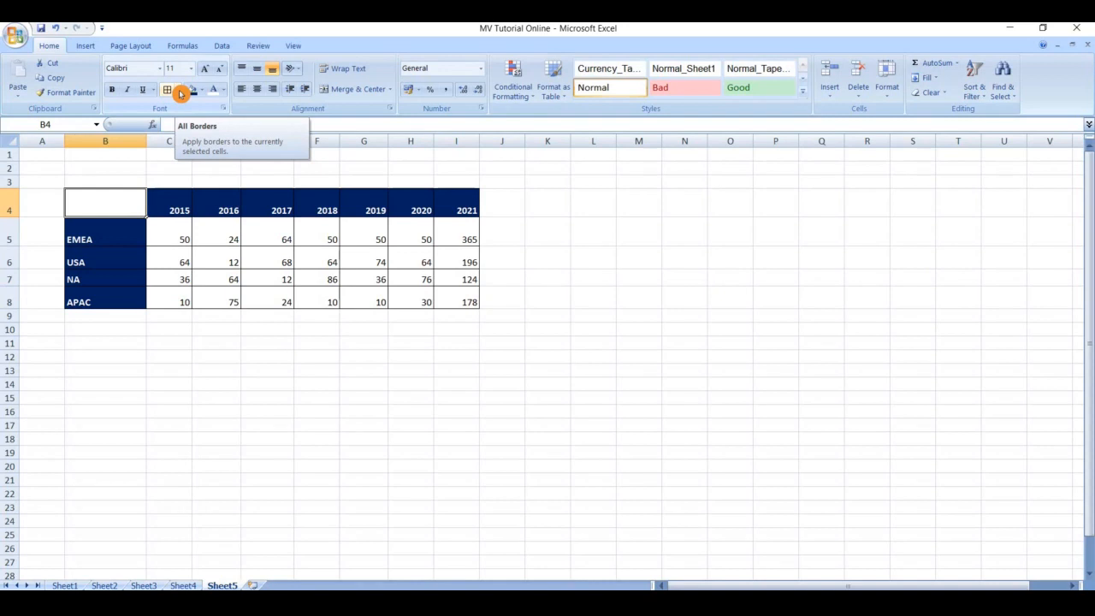
left_click(181, 90)
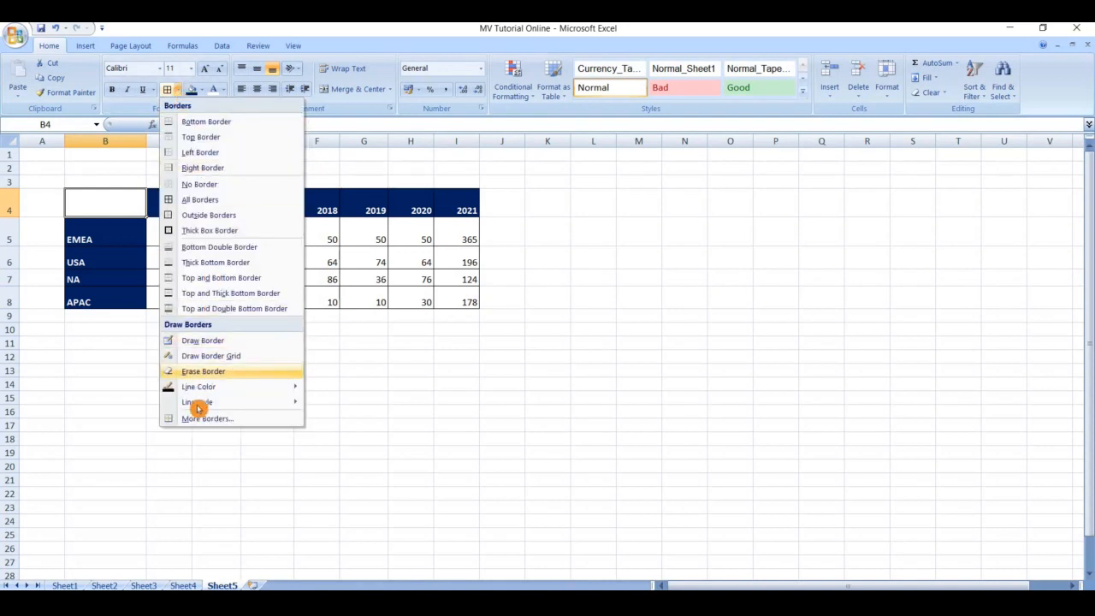
mouse_move(197, 418)
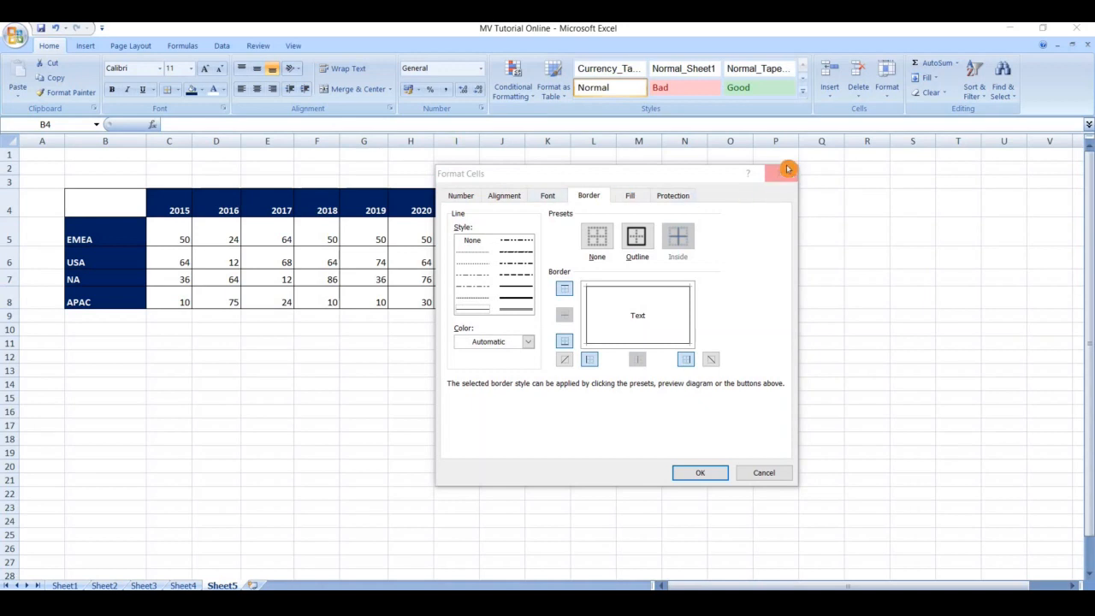
mouse_move(782, 174)
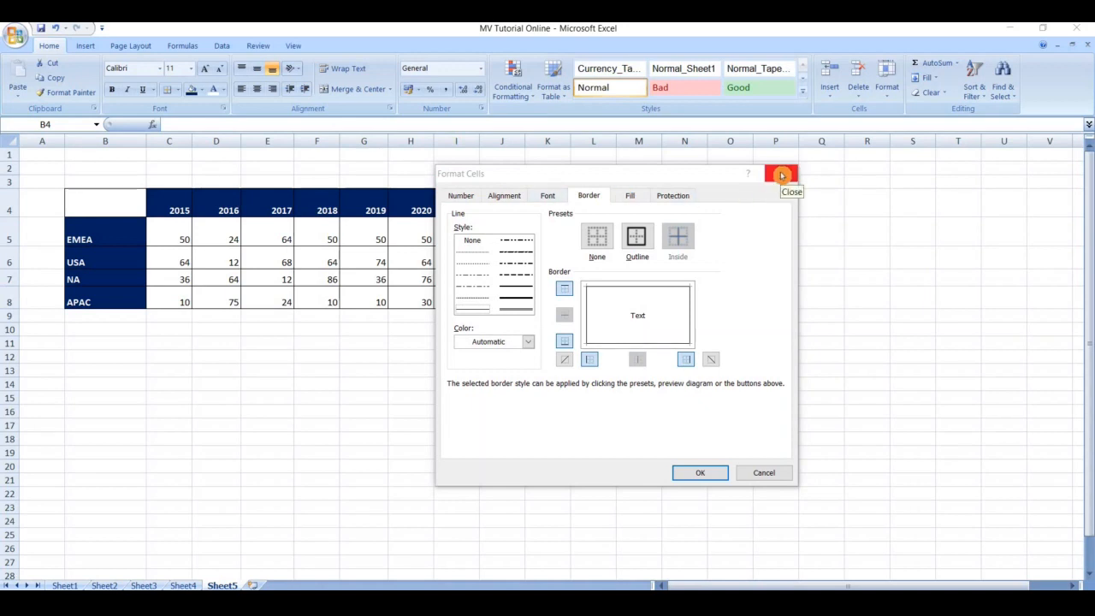
left_click(779, 174)
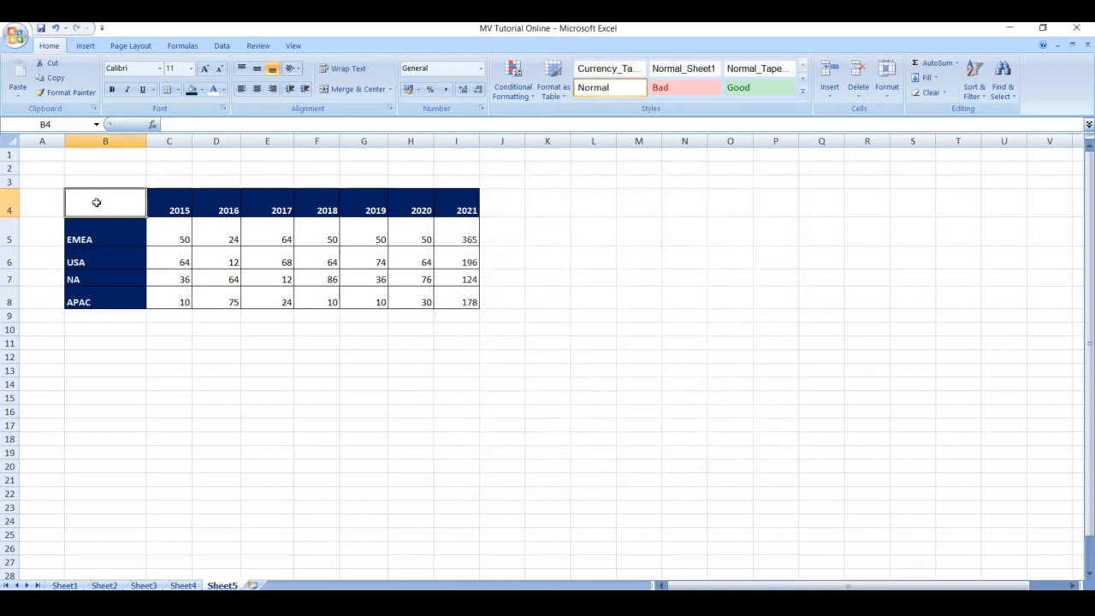
Give B4 a black top-left to bottom-right diagonal border in Format Cells
right_click(97, 203)
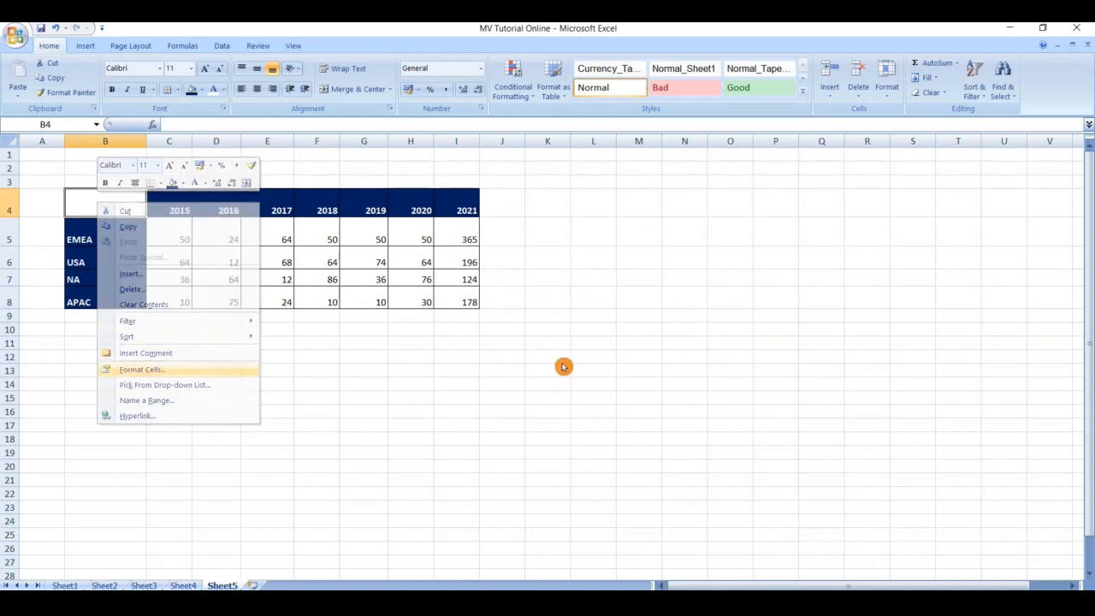
left_click(141, 368)
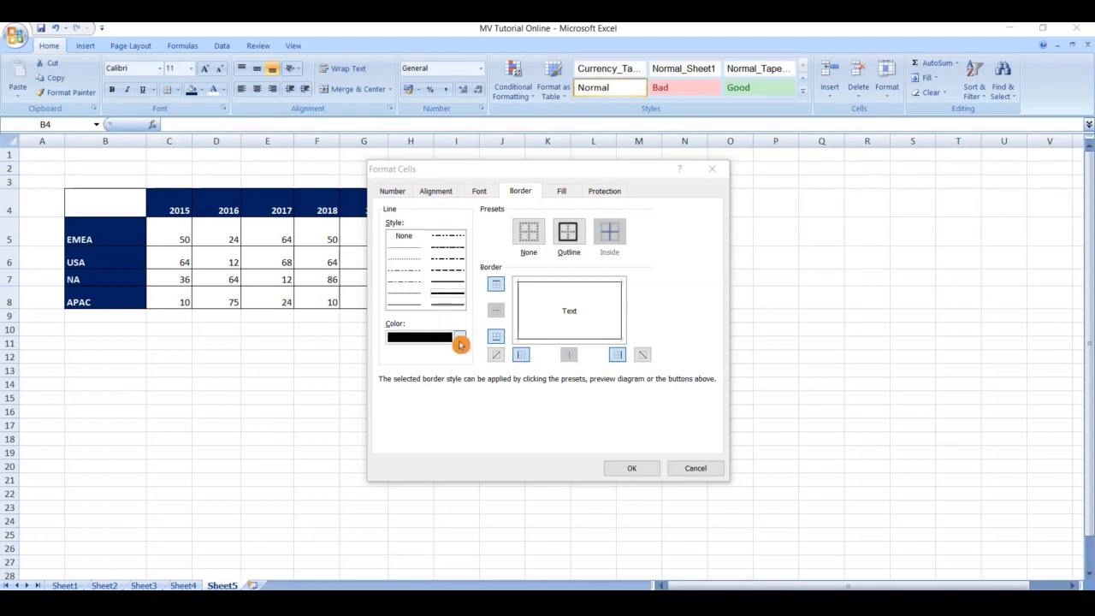
left_click(459, 336)
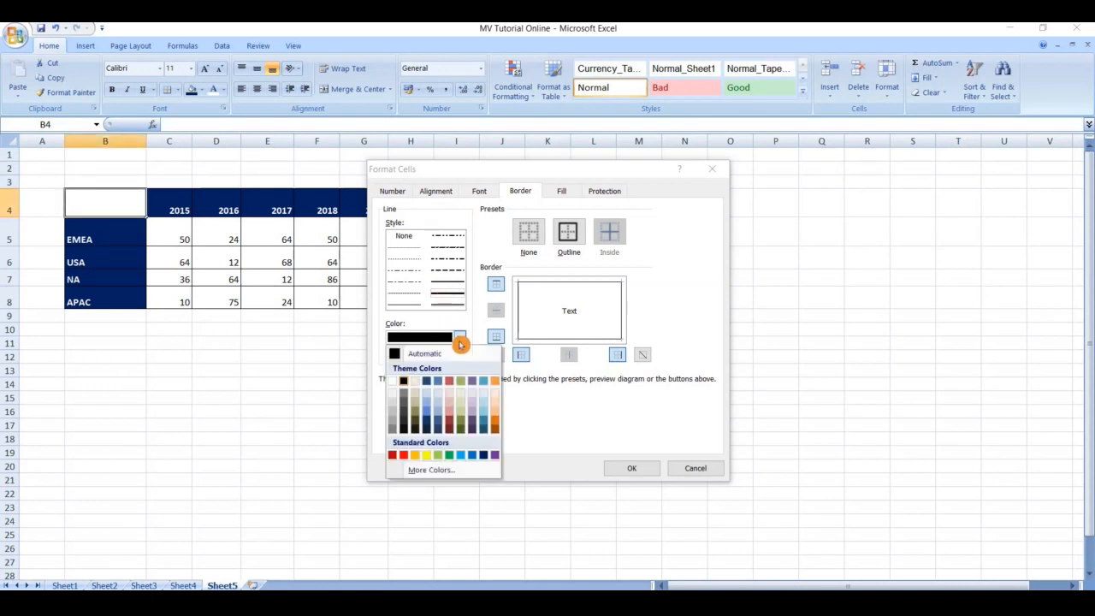
mouse_move(407, 383)
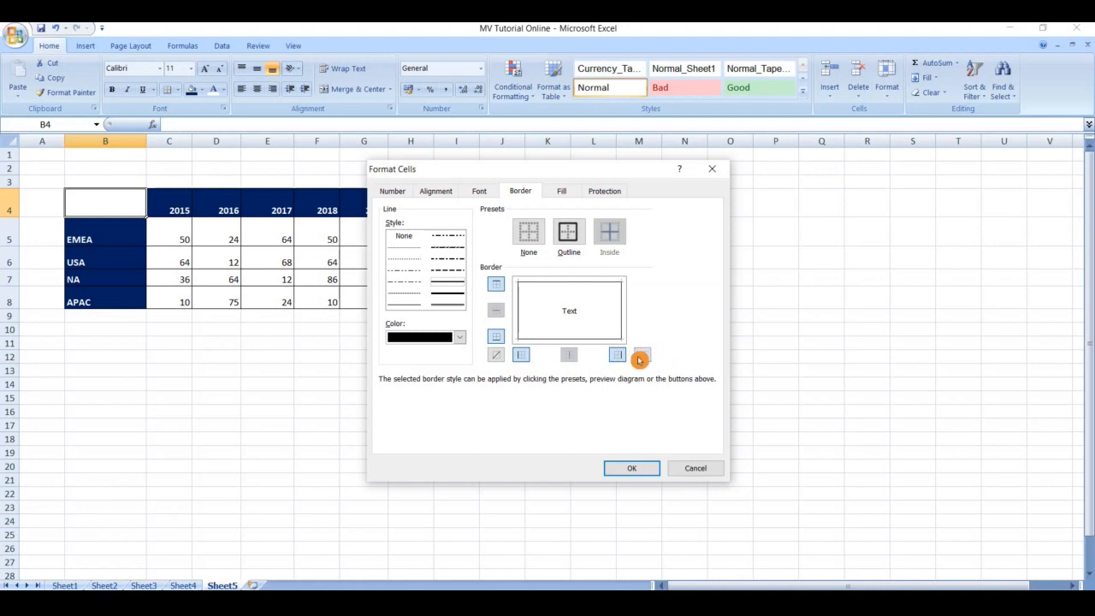
left_click(641, 354)
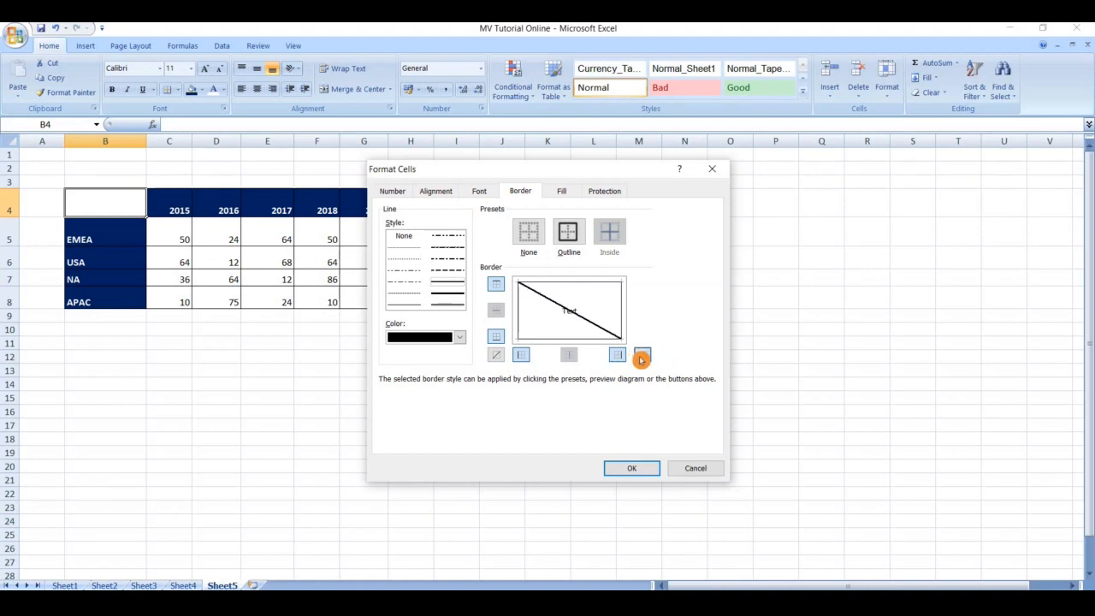
left_click(631, 468)
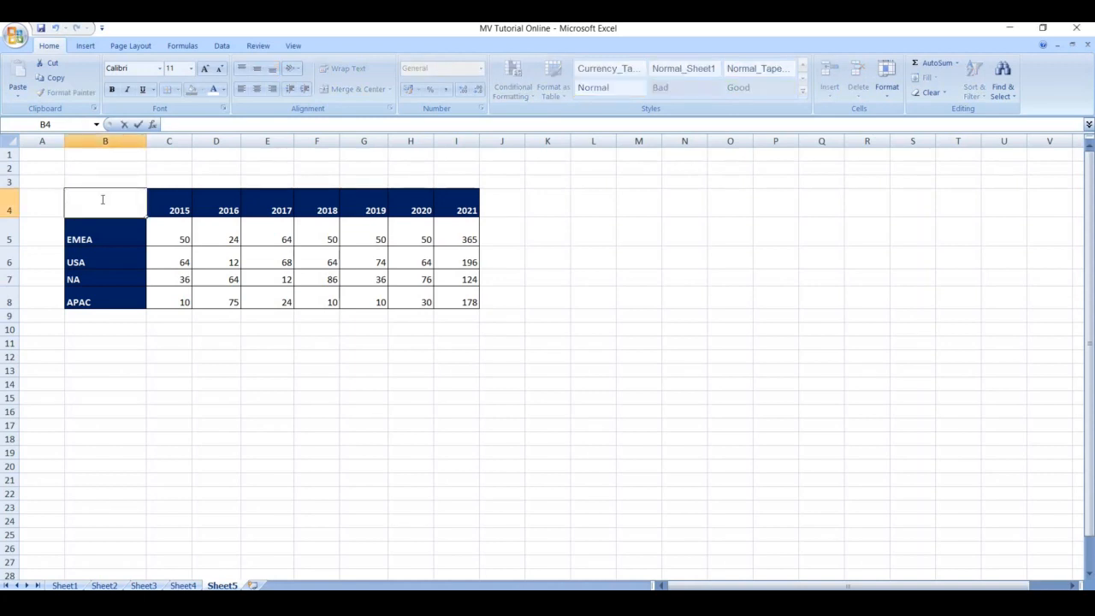
Enter YEAR with REGION on the line below it in cell B4
type("Y")
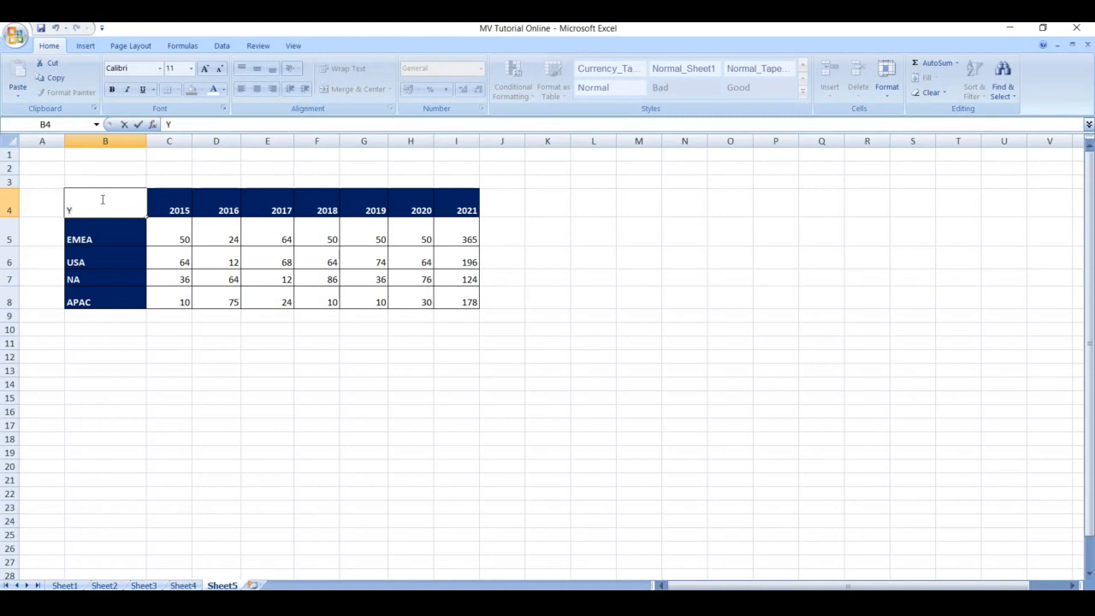
type("EAR")
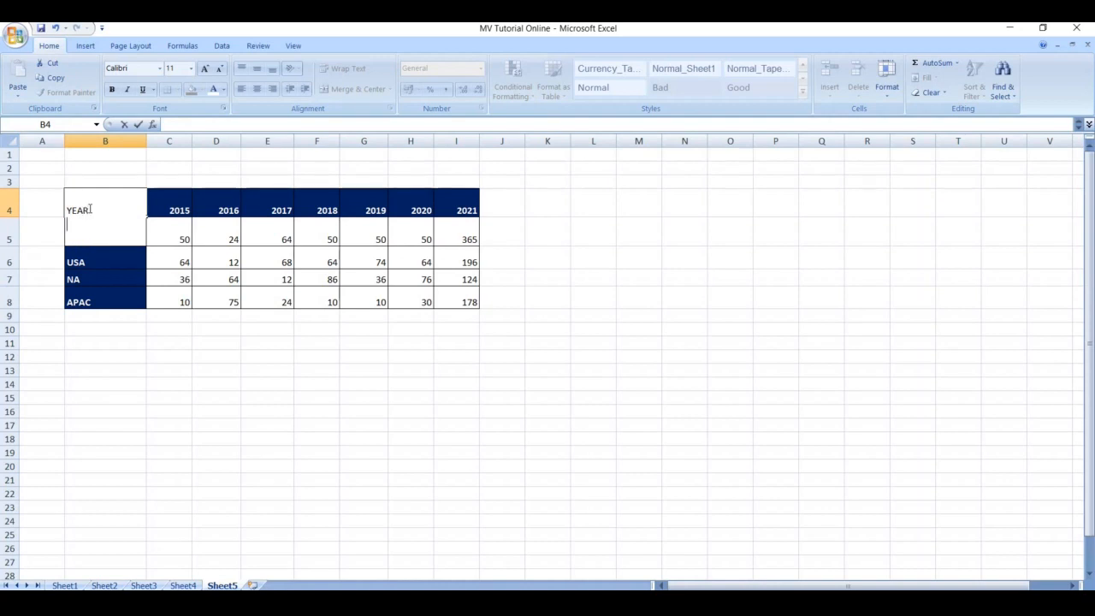
type("REG")
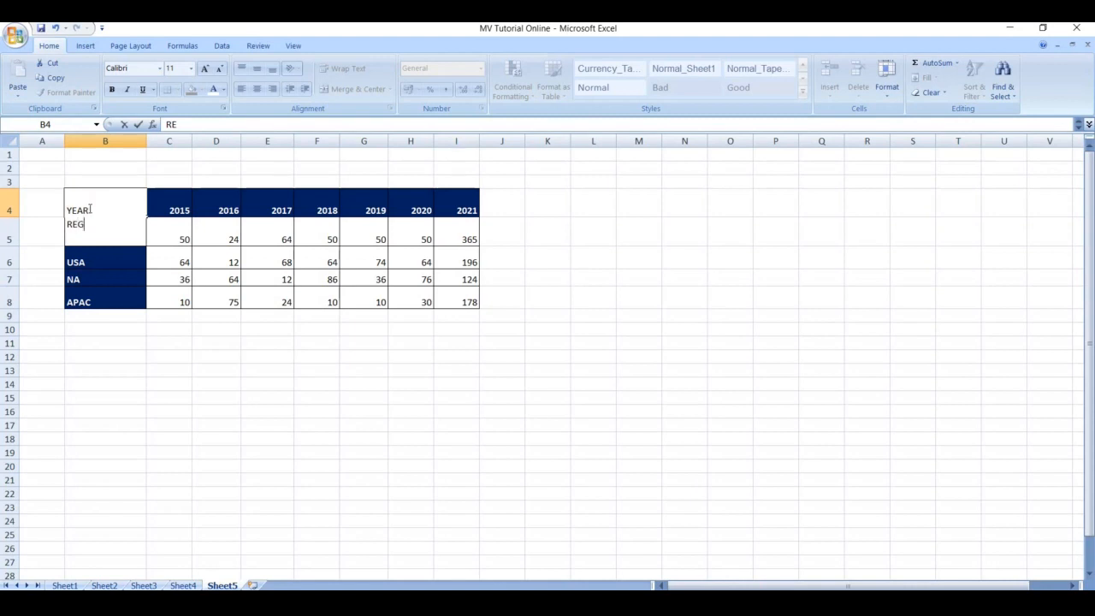
type("ION")
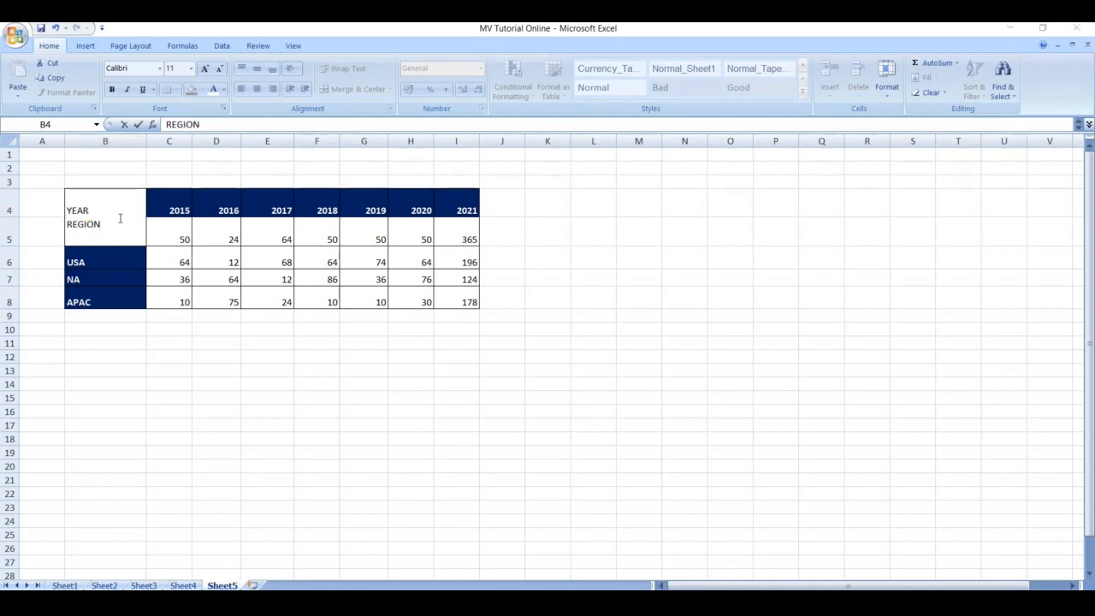
type("EMEA")
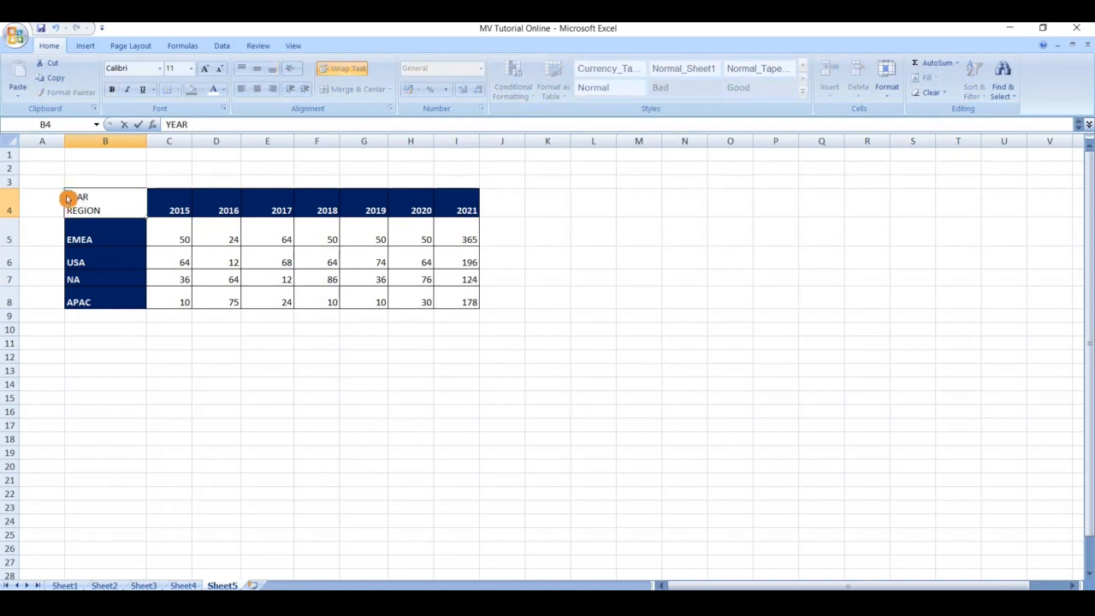
Pad YEAR with leading spaces so it sits top-right, then commit B4
type("YEAR")
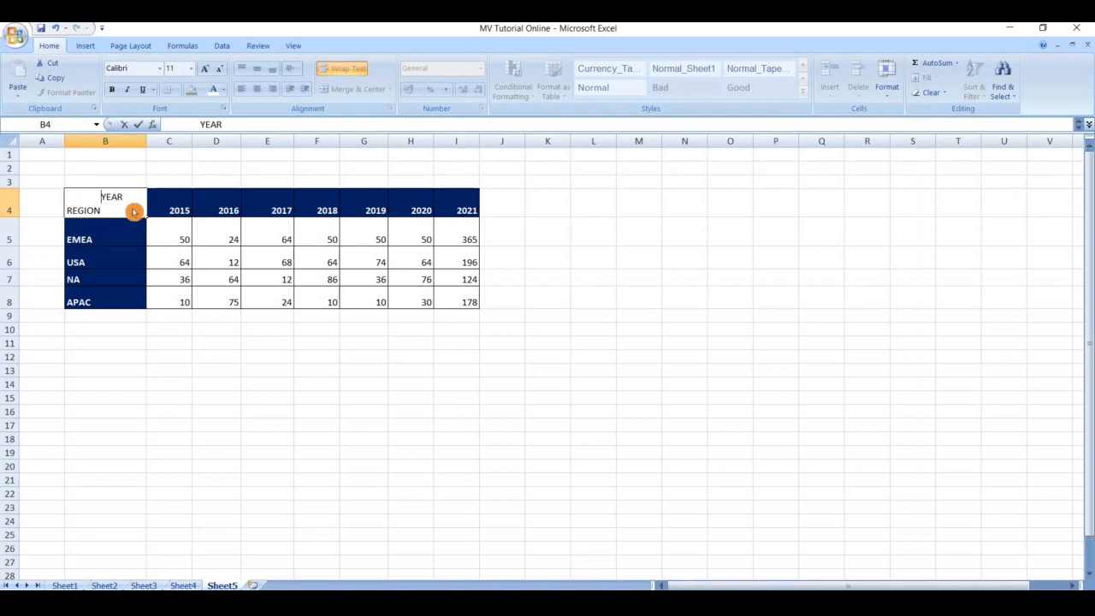
left_click(105, 238)
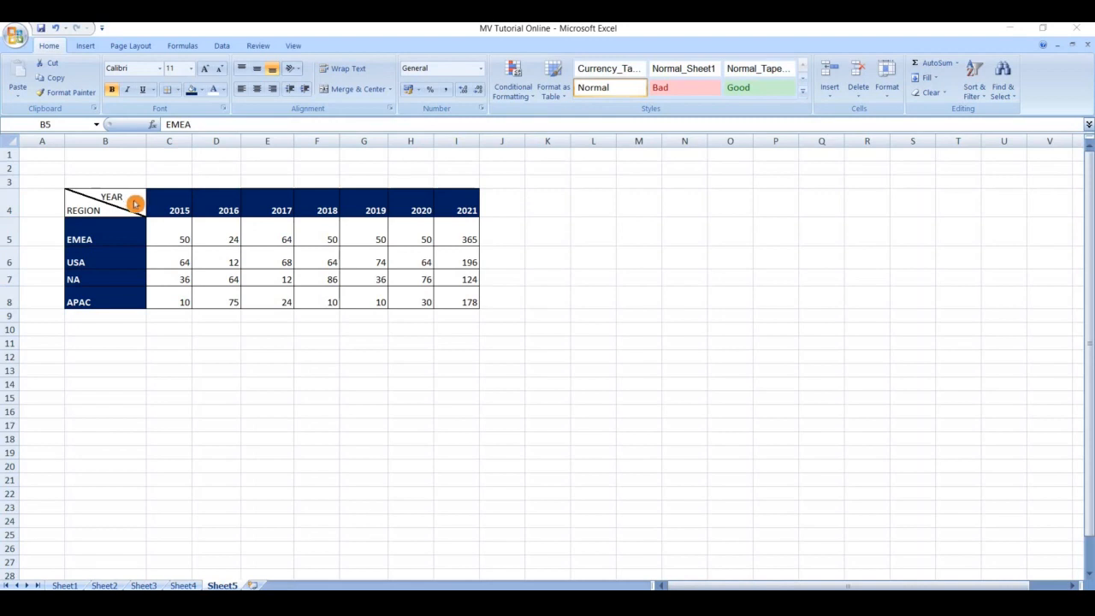
mouse_move(413, 203)
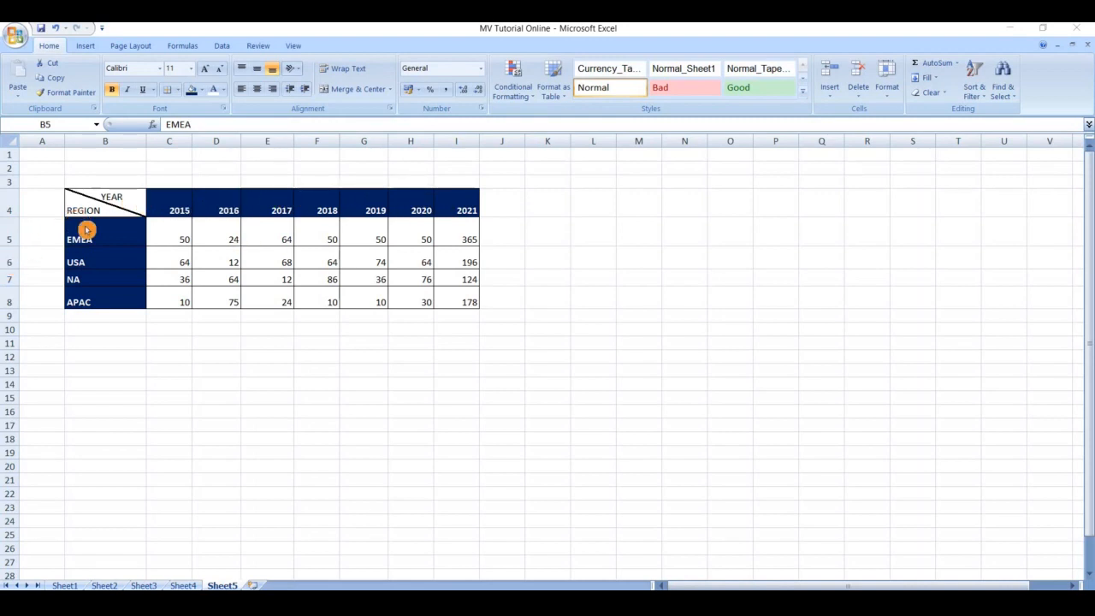
mouse_move(86, 296)
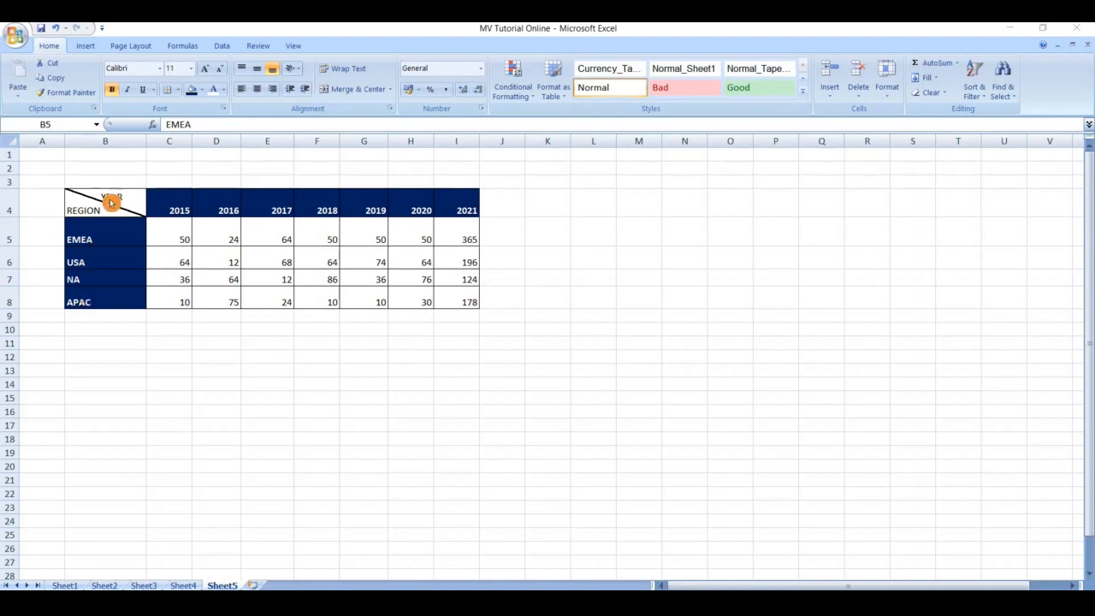
mouse_move(126, 172)
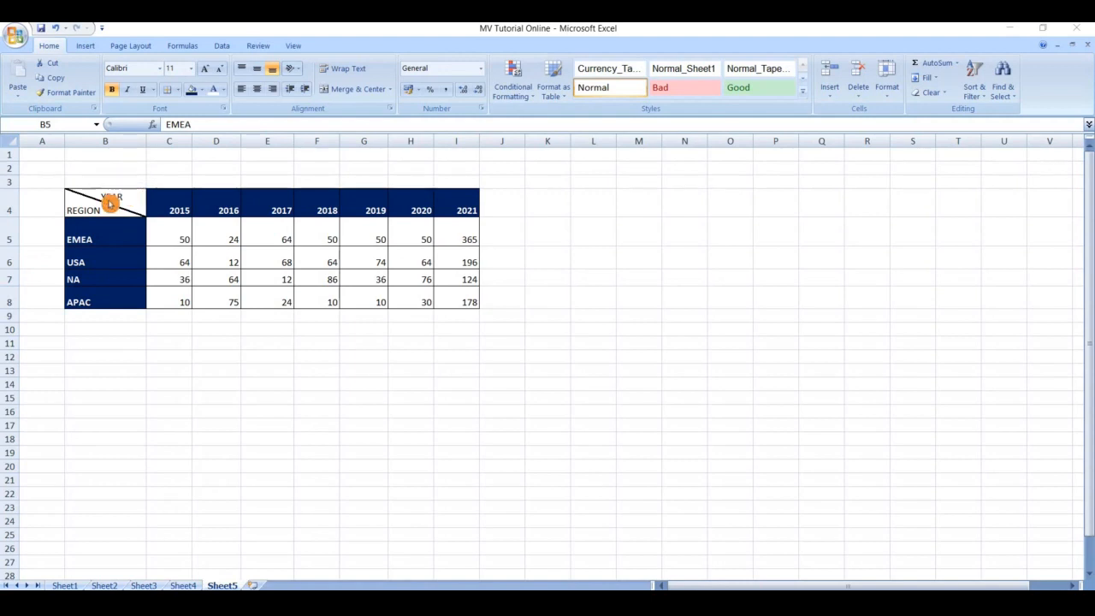
Remove the diagonal border from B4 through the Format Cells dialog
right_click(105, 203)
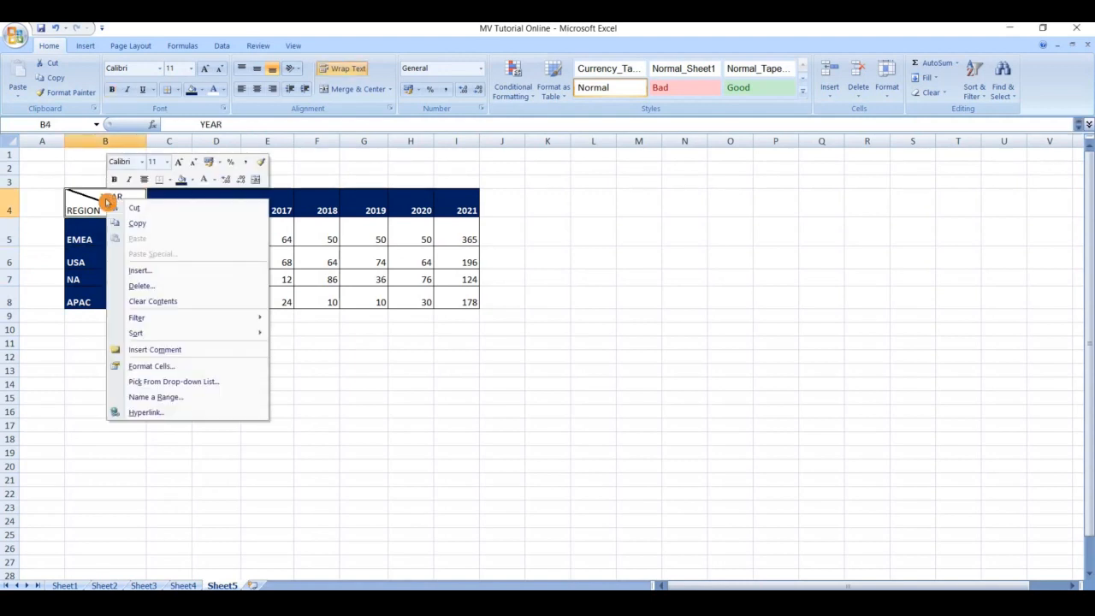
mouse_move(151, 366)
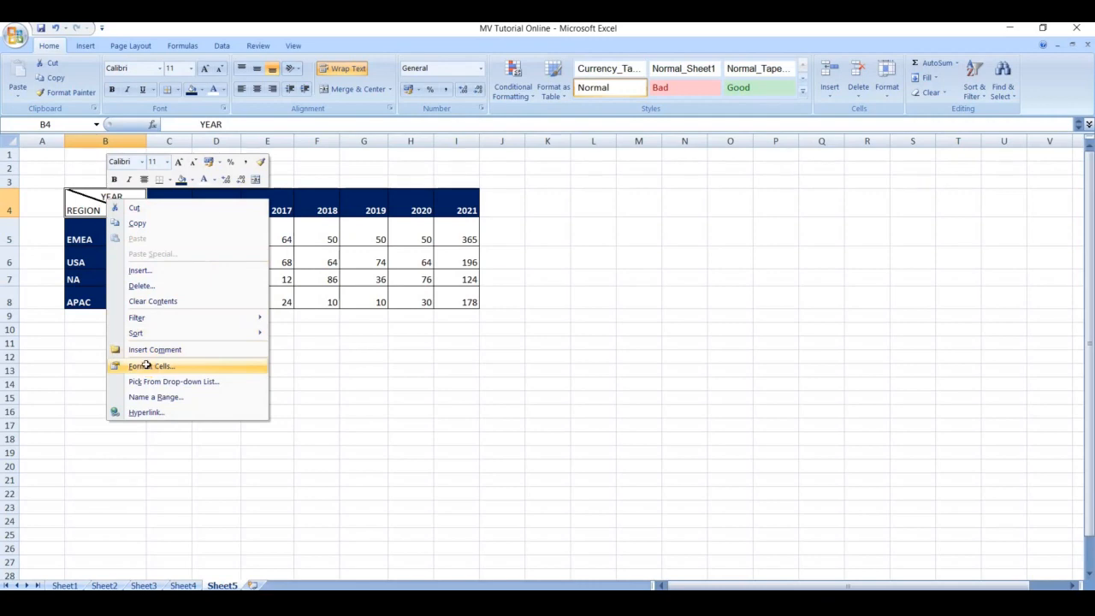
left_click(151, 366)
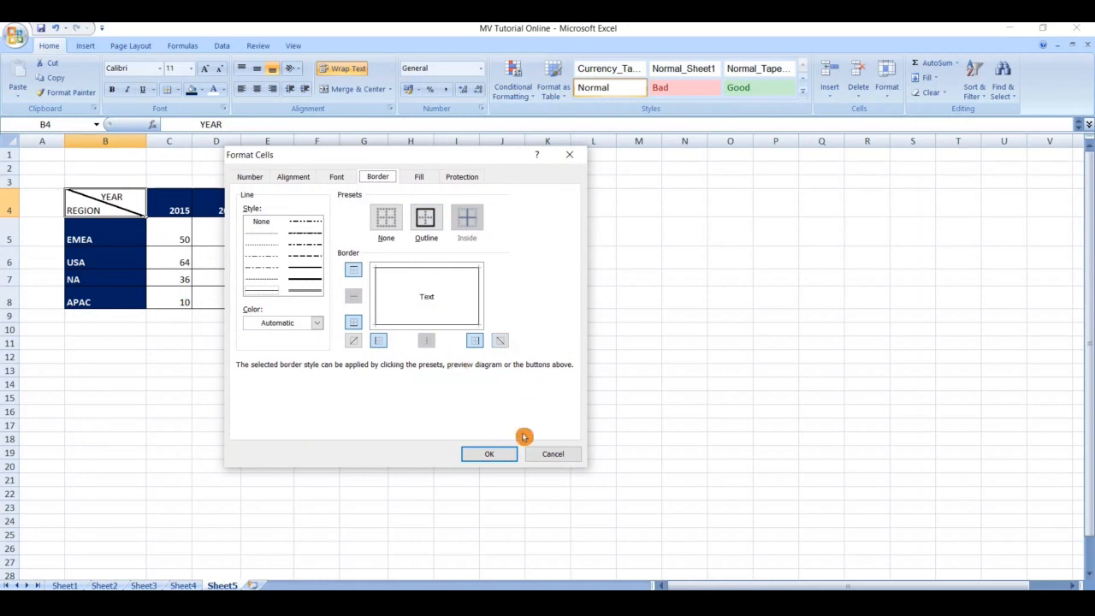
left_click(488, 453)
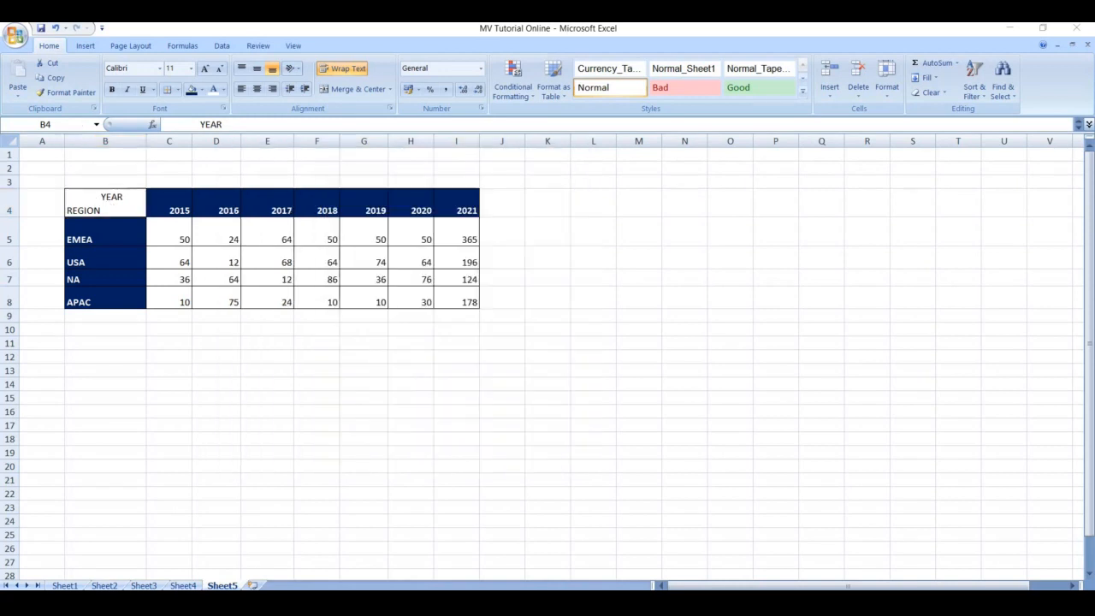